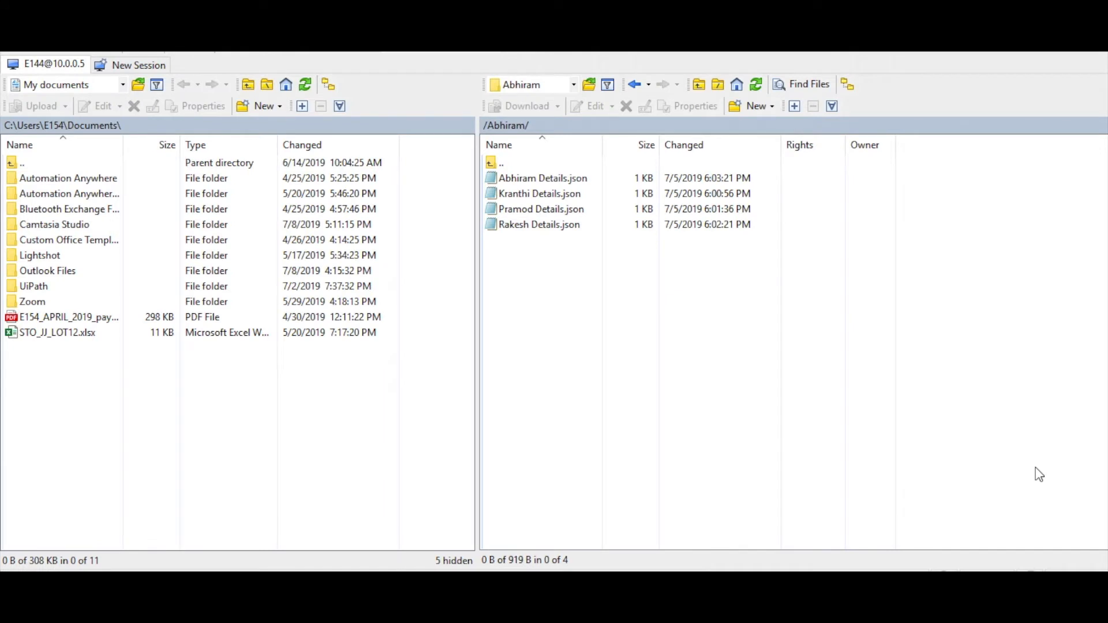
mouse_move(547, 248)
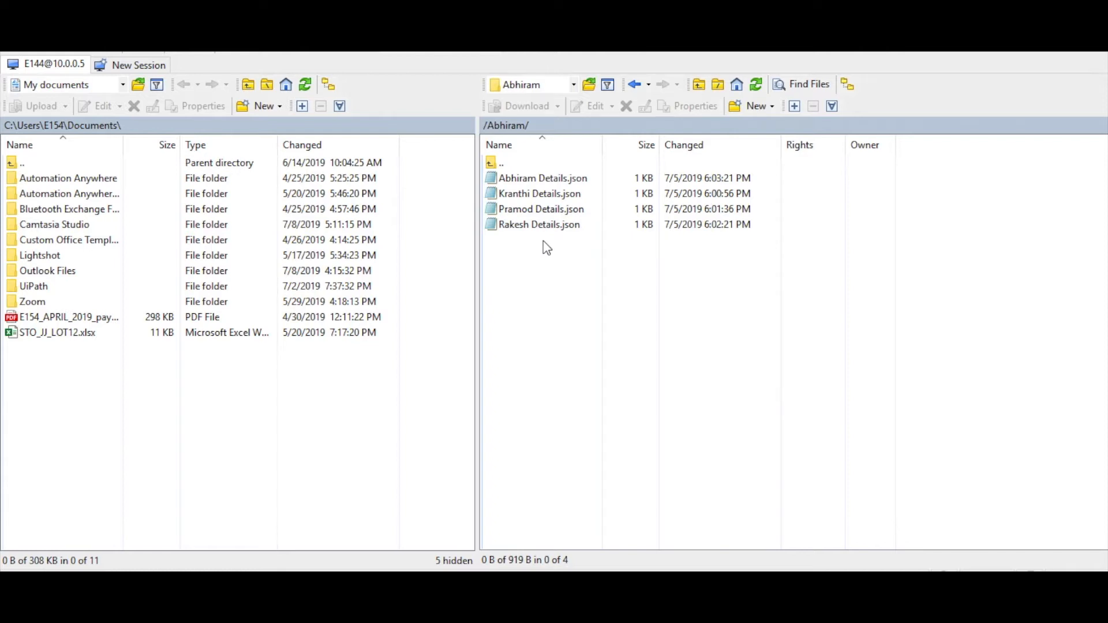
- After reviewing the four Details.json files in WinSCP, switch to the Boomi process
click(542, 208)
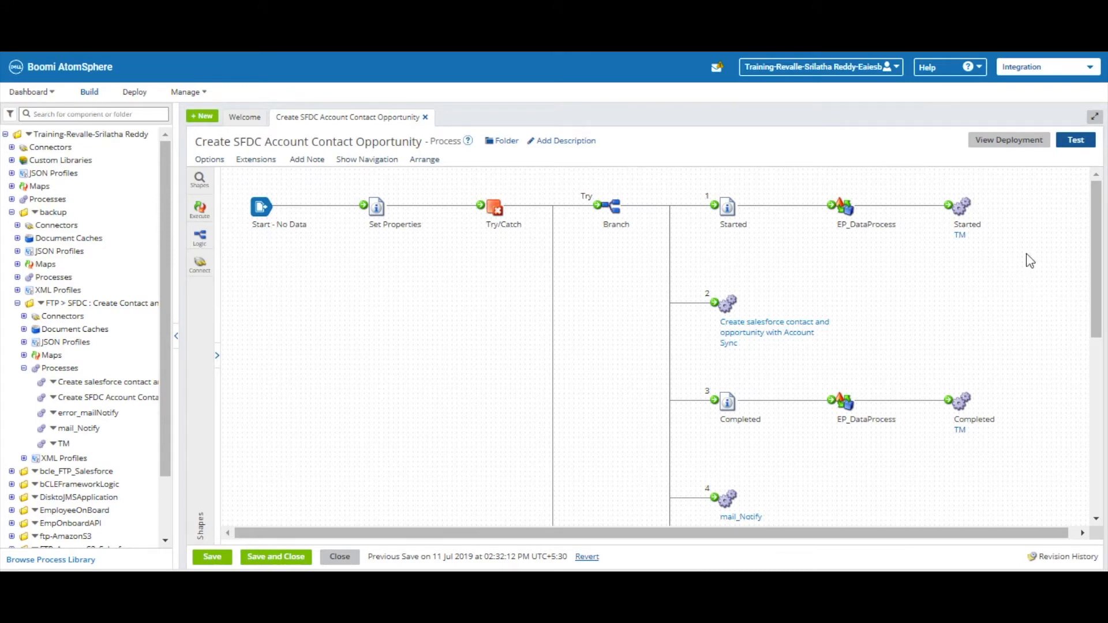
- Test-run the Create SFDC Account Contact Opportunity process
click(1075, 139)
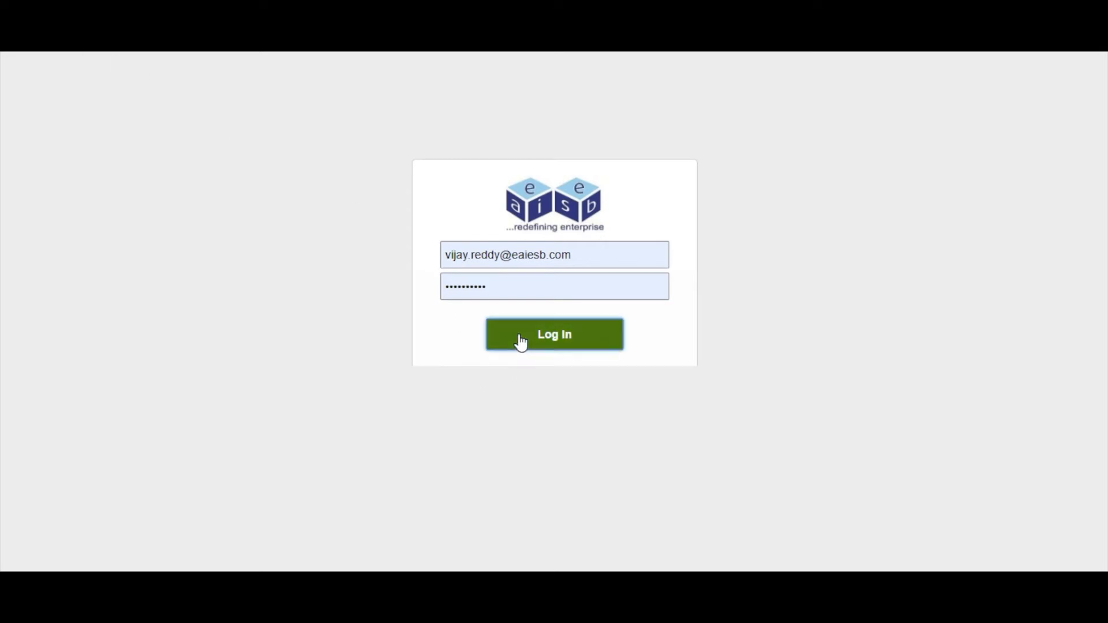
- Log in to App Insights and view the Completed FTP > SFDC run under Audit, All
click(555, 335)
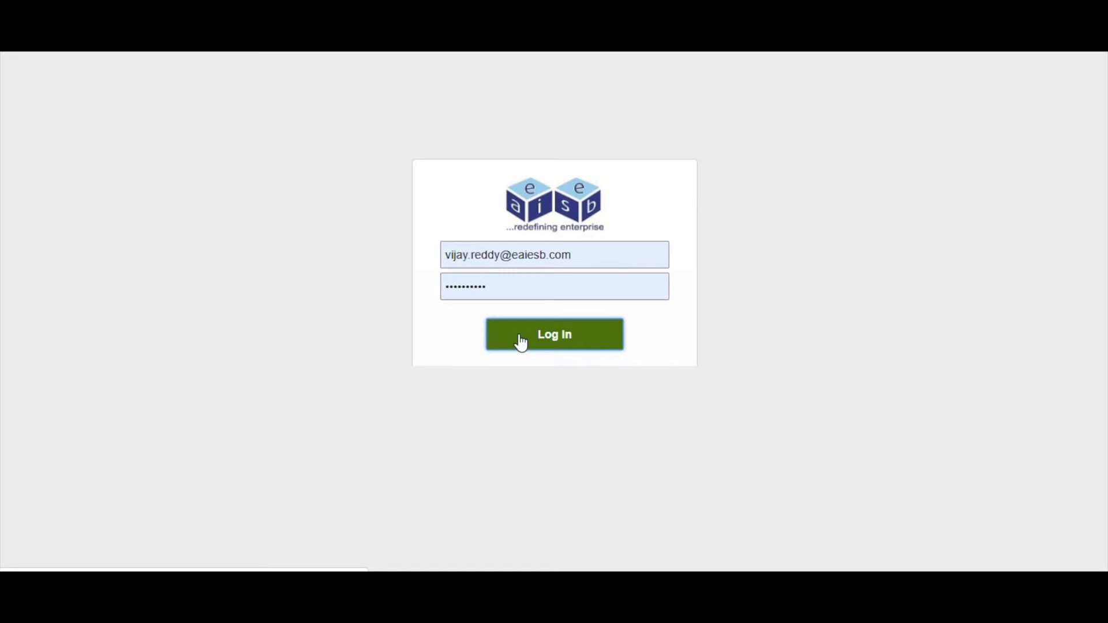
click(554, 334)
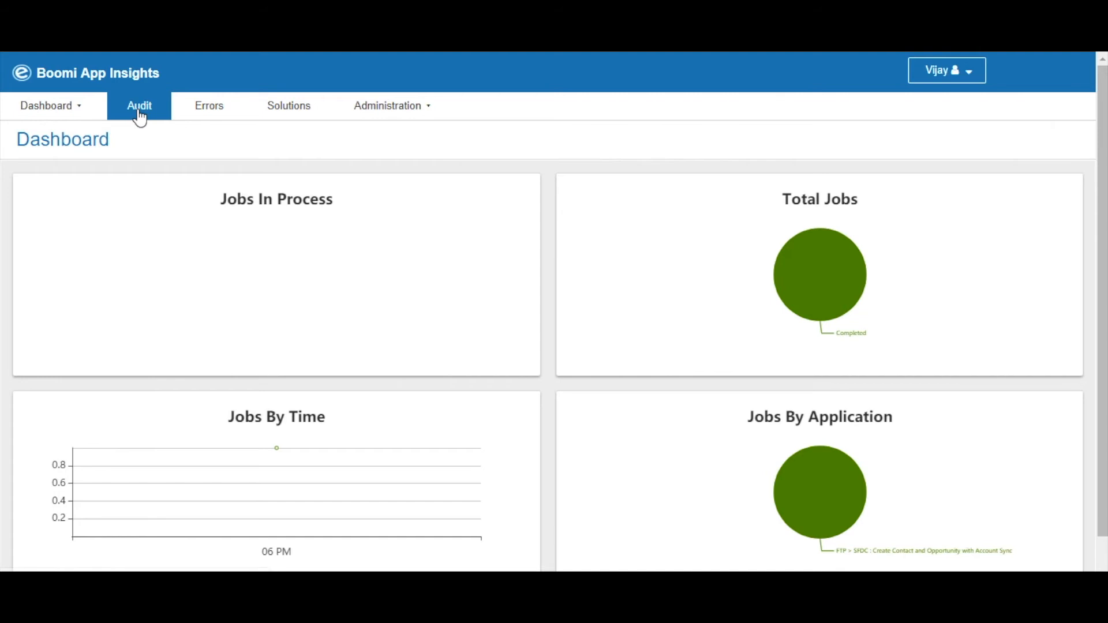
click(139, 105)
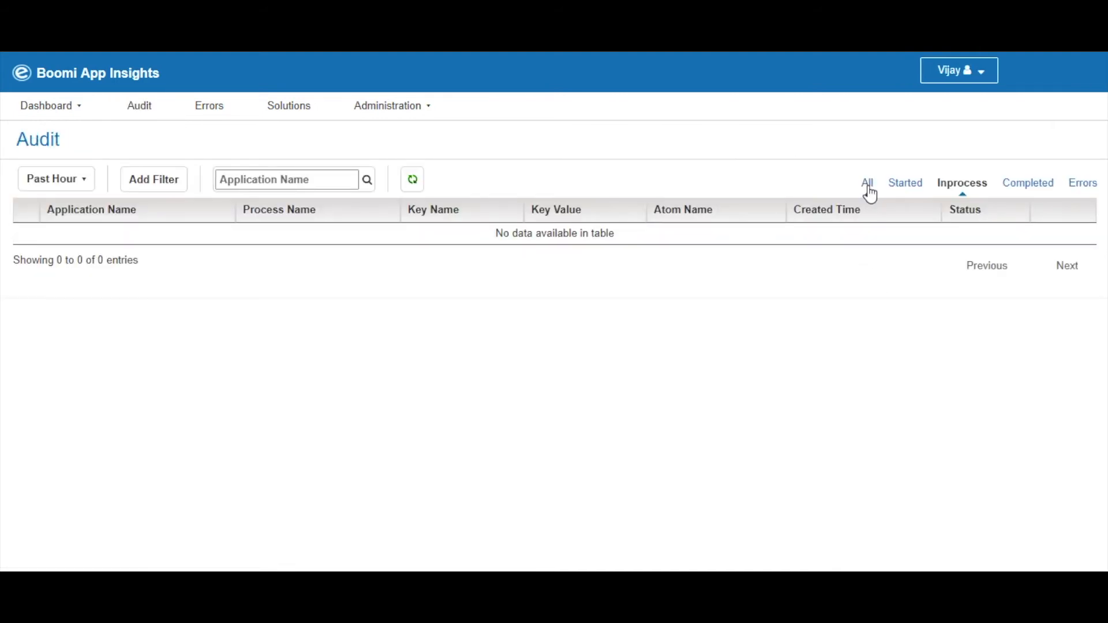
click(869, 182)
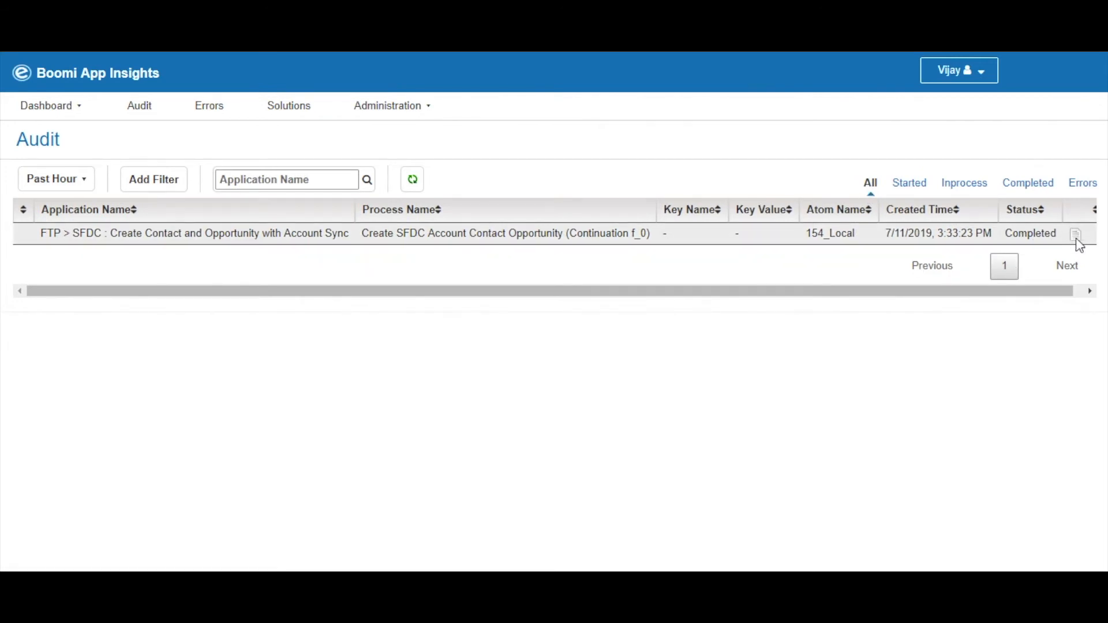
click(1077, 234)
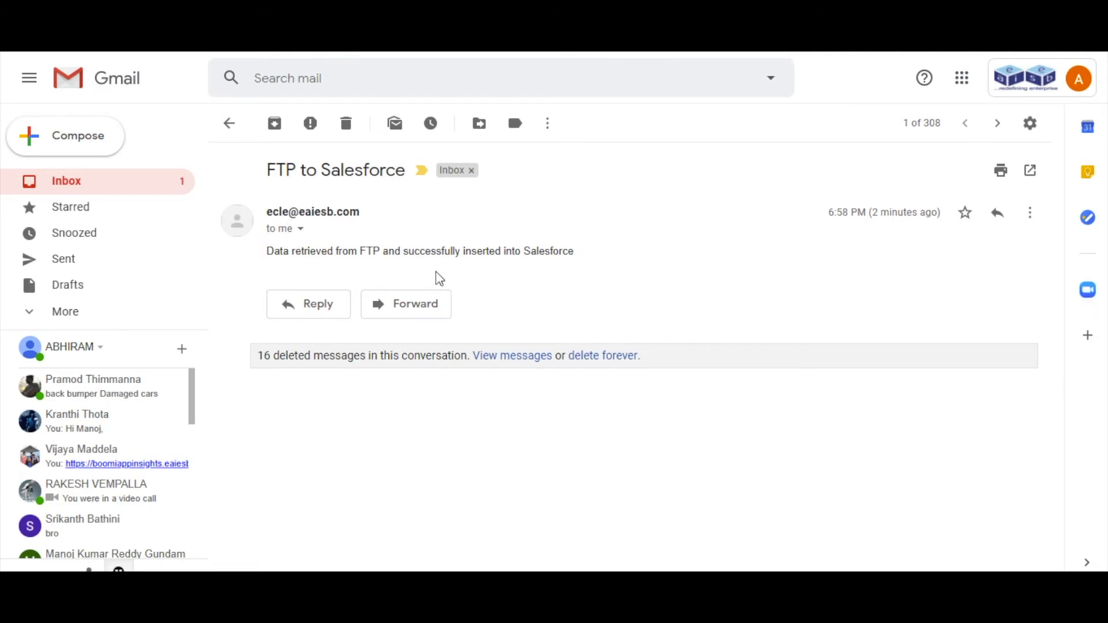
mouse_move(555, 288)
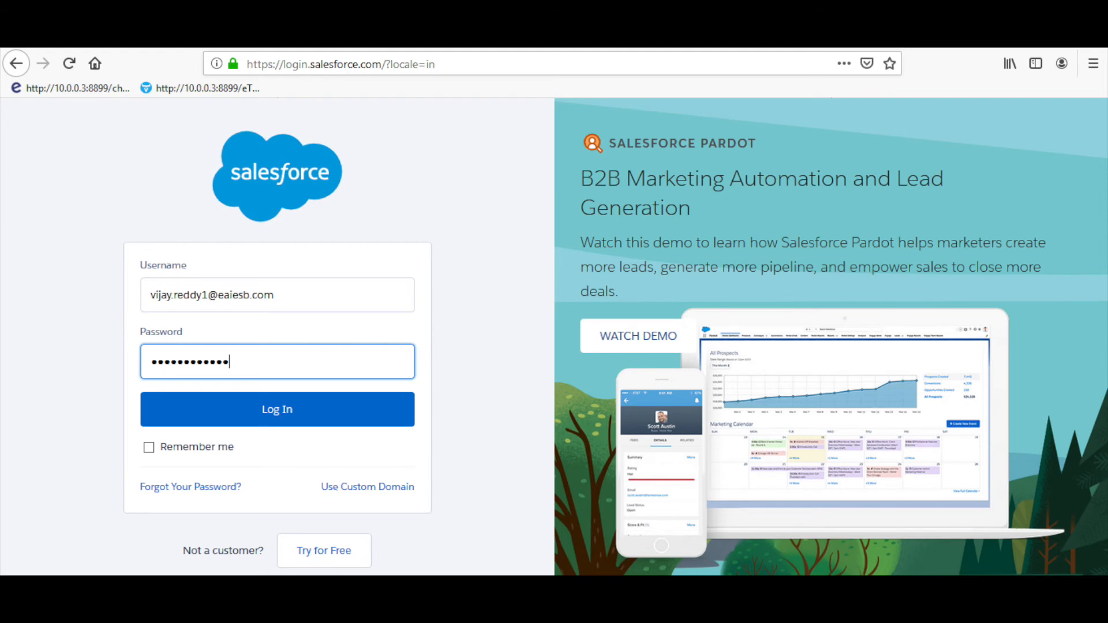
- Log in to Salesforce and open the top new account, Abhiram, from Accounts
click(277, 409)
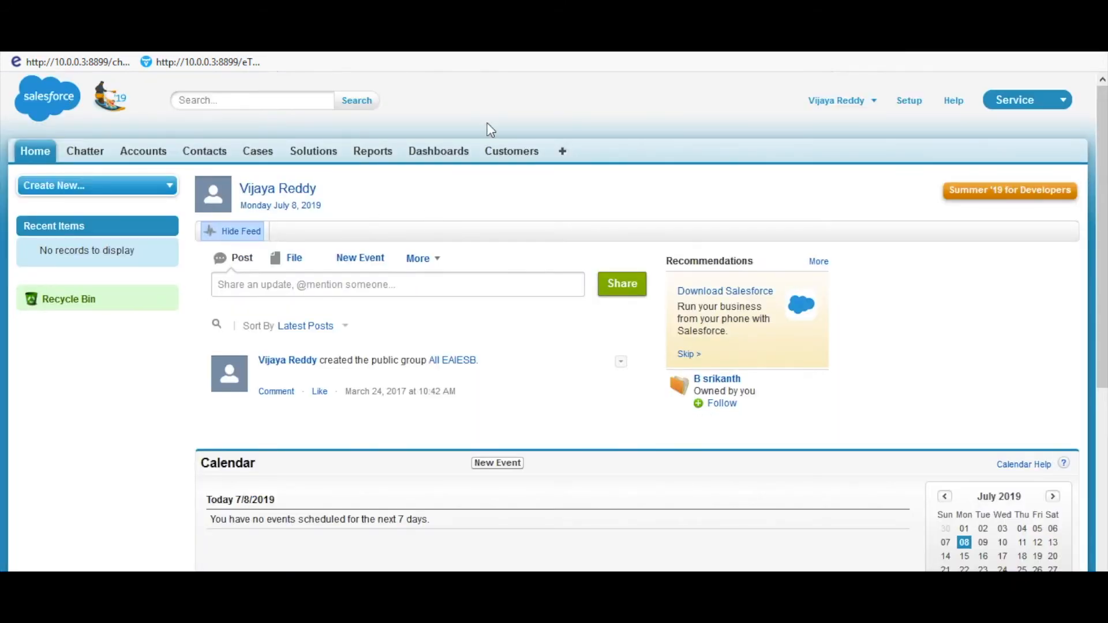
click(143, 151)
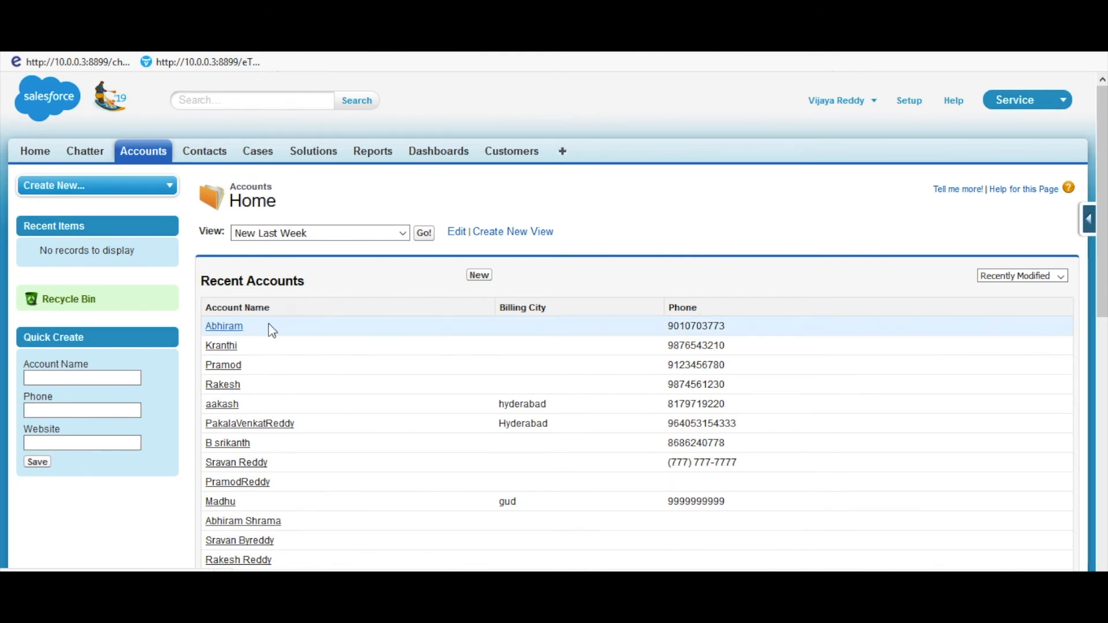
click(224, 325)
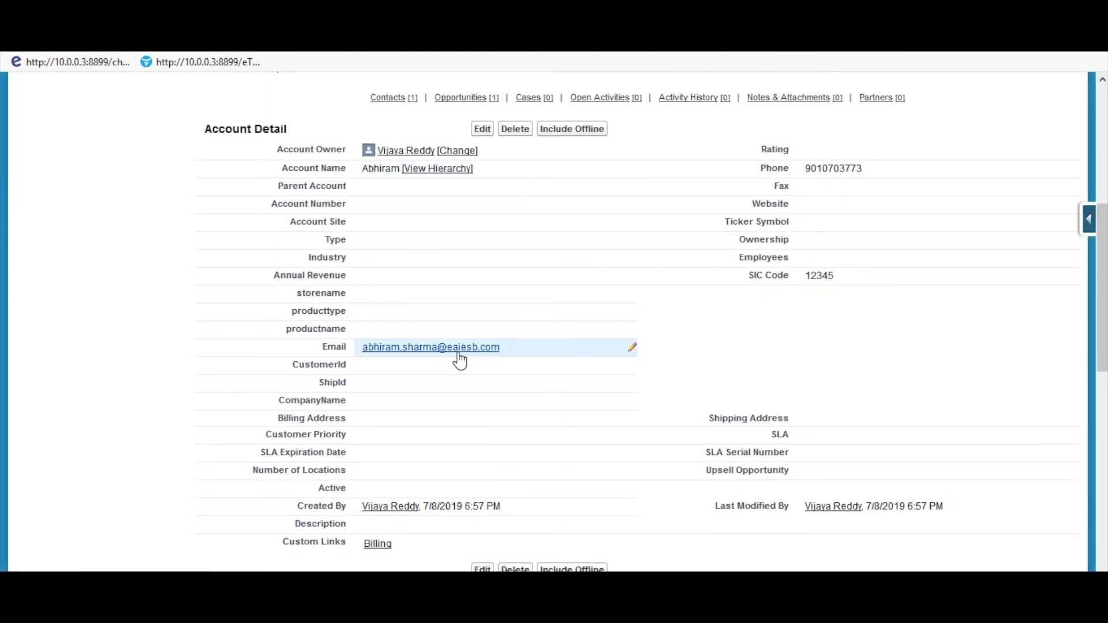
mouse_move(869, 289)
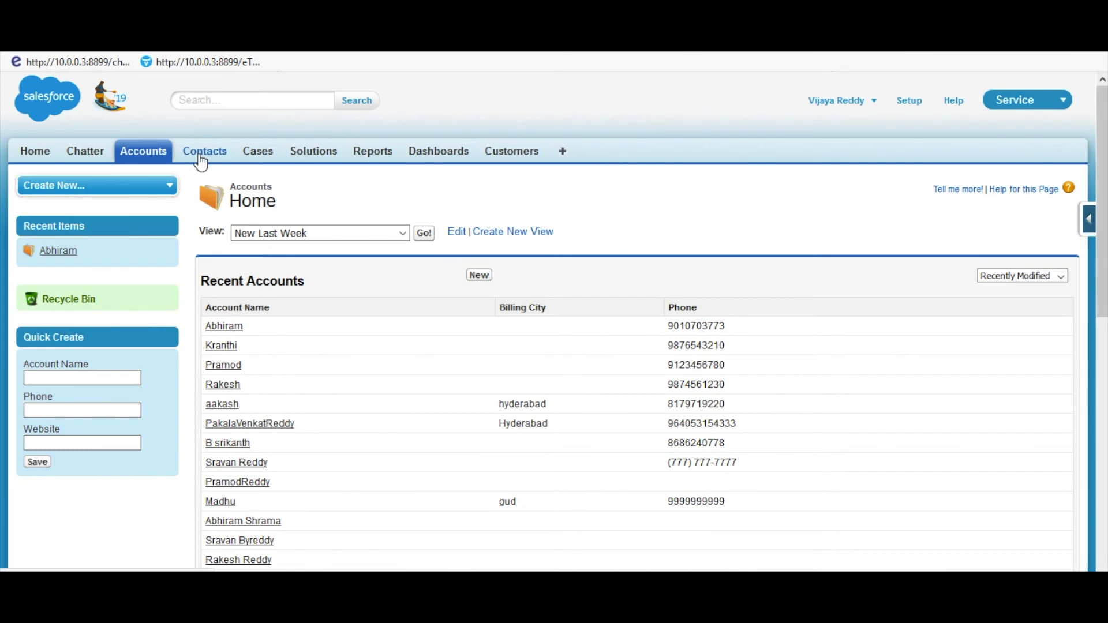
- Open the newest contact, then the top recent opportunity from All Tabs > Opportunities
click(204, 150)
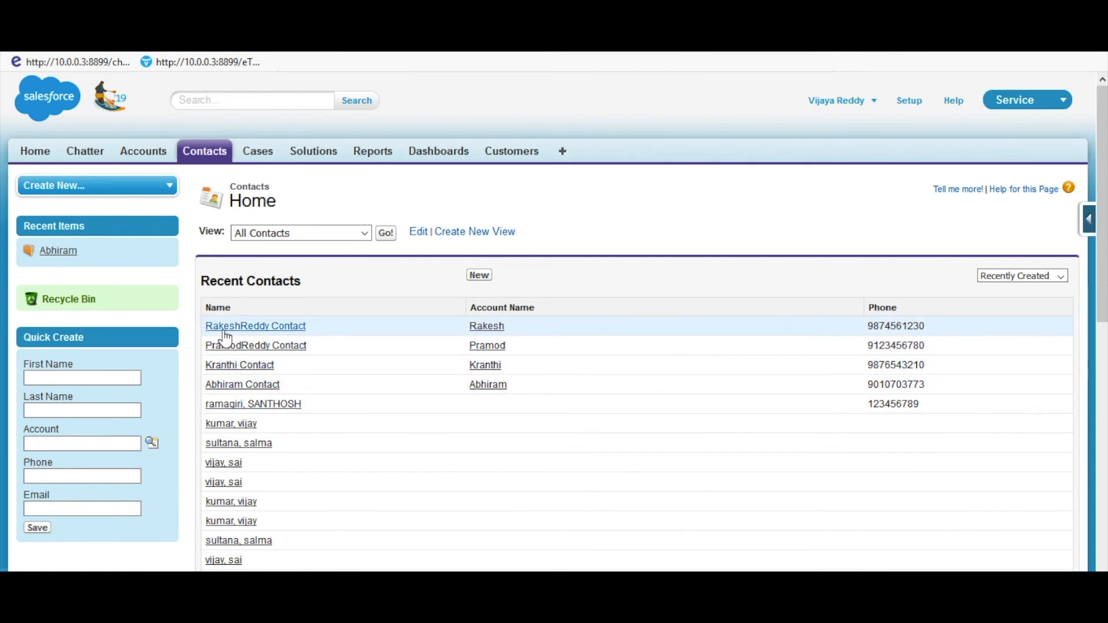
click(254, 326)
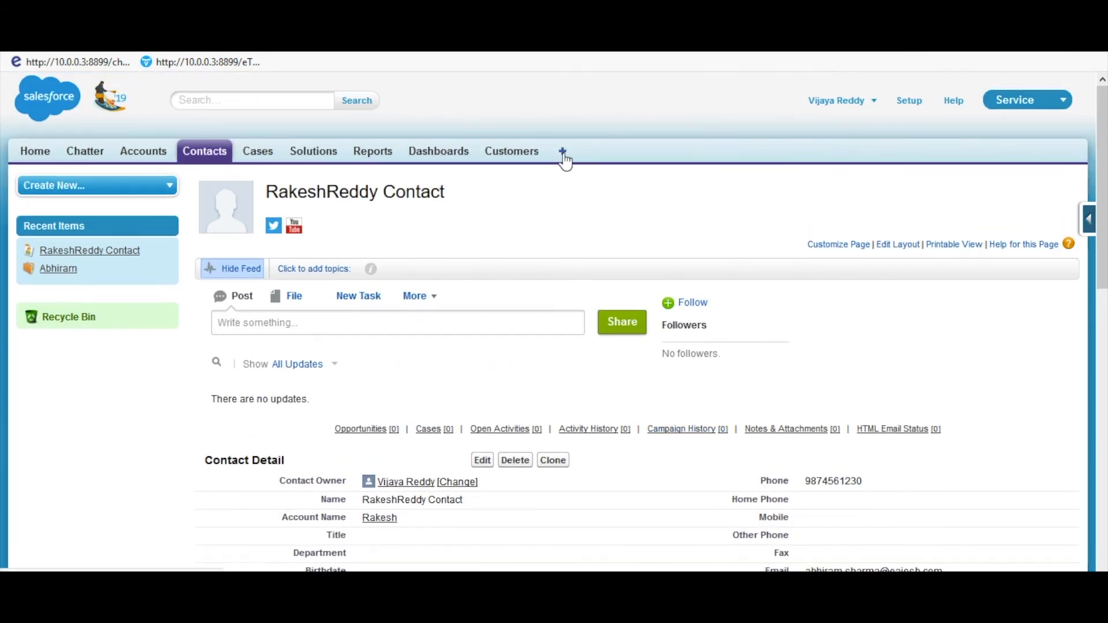
click(561, 151)
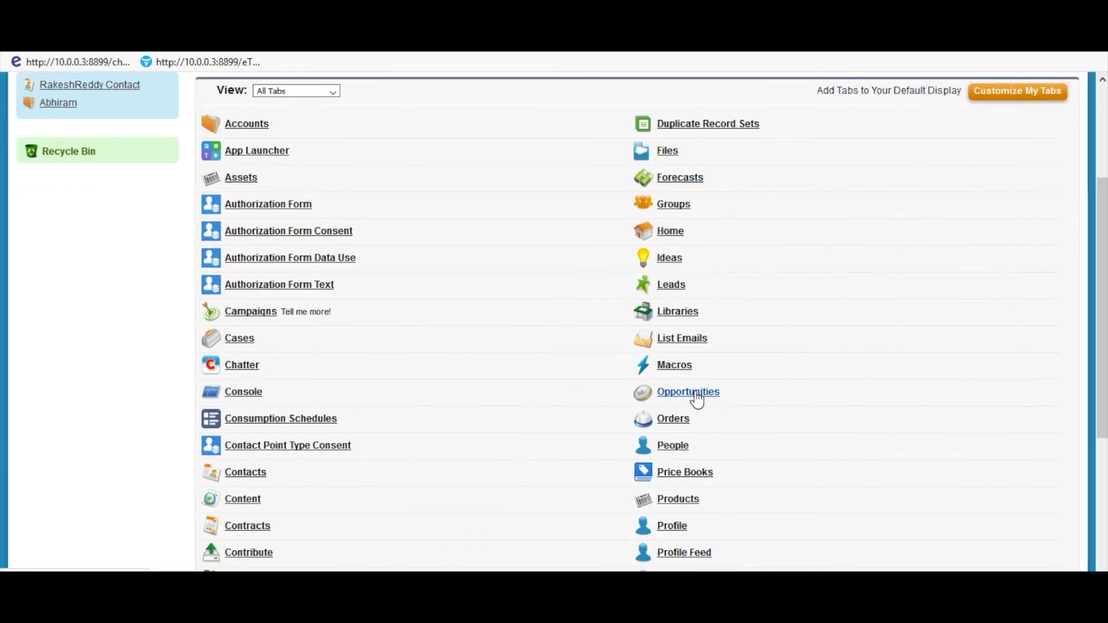
click(687, 391)
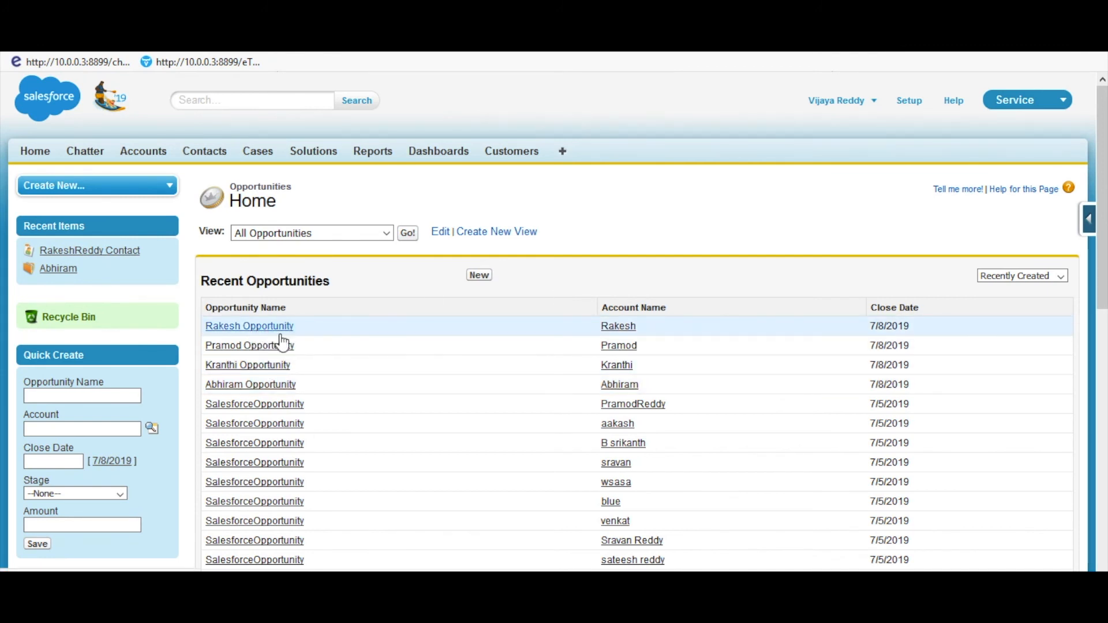
mouse_move(578, 347)
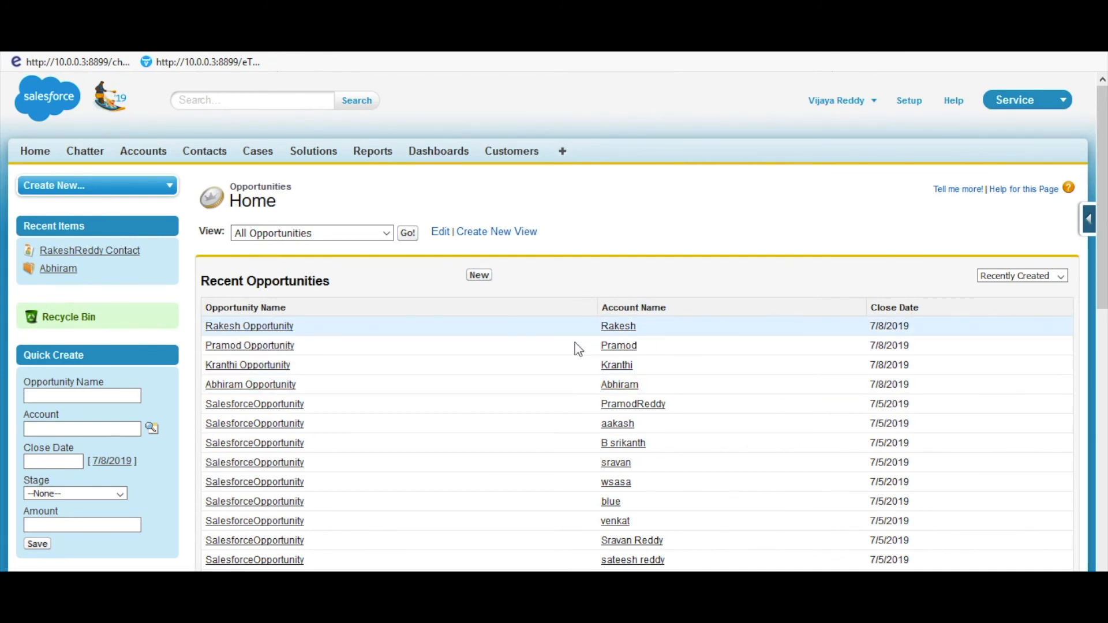
click(249, 325)
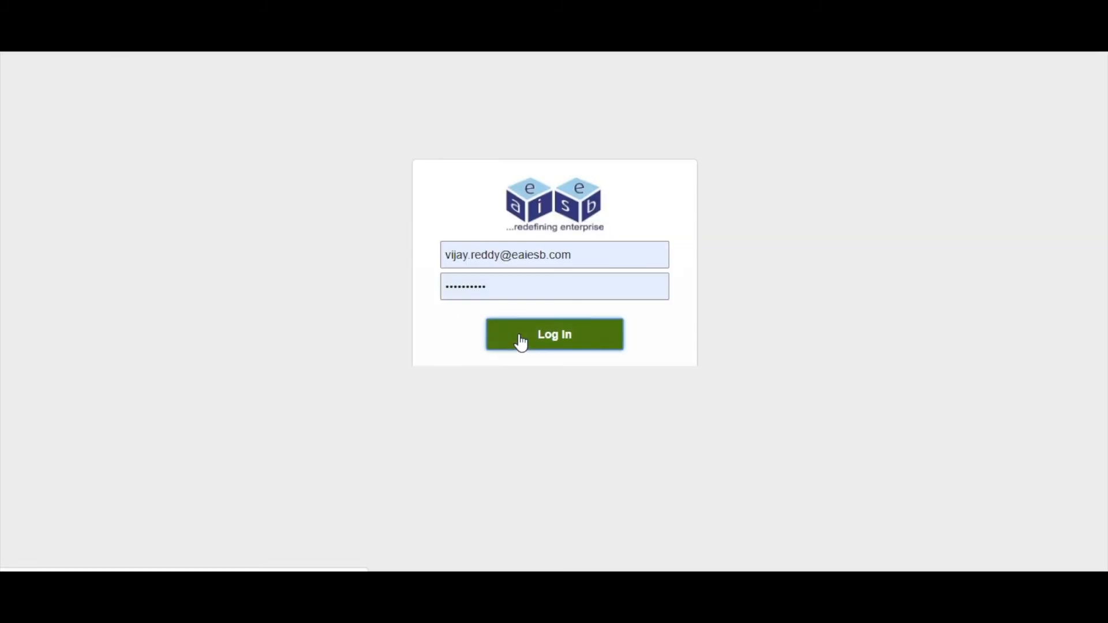
- Log in to App Insights and view the ERROR run's DataStoreException details in Audit
click(554, 335)
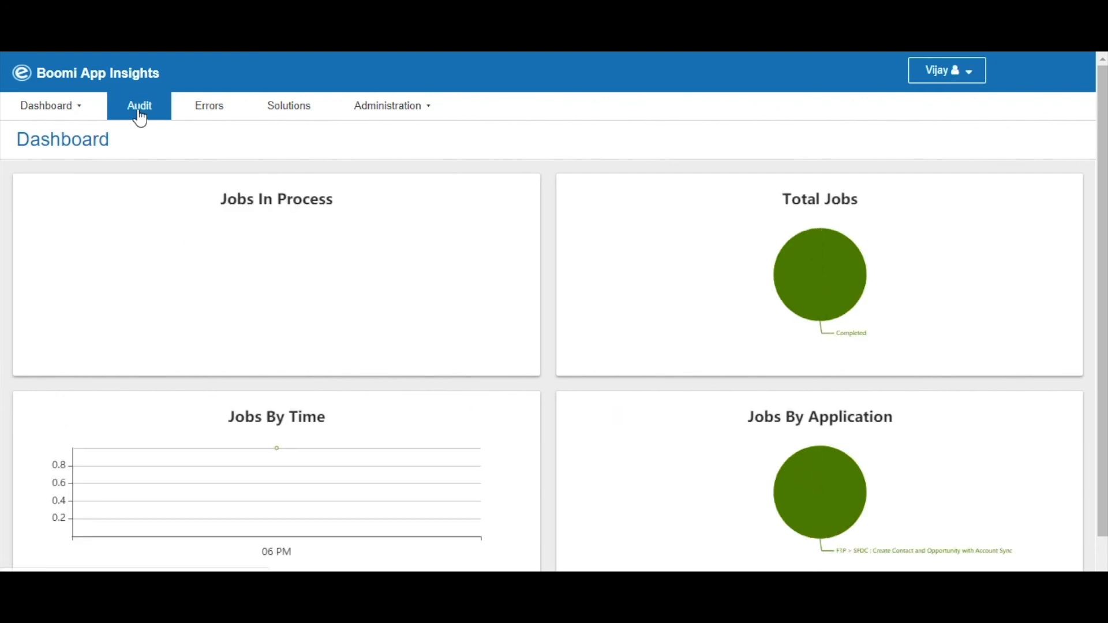
click(139, 105)
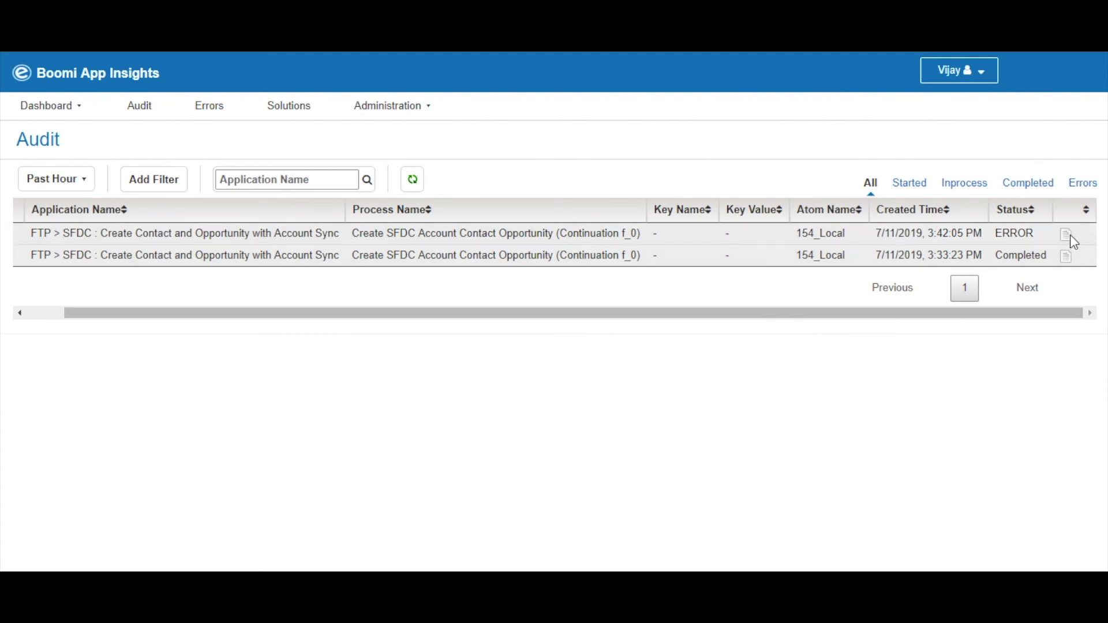
click(1066, 234)
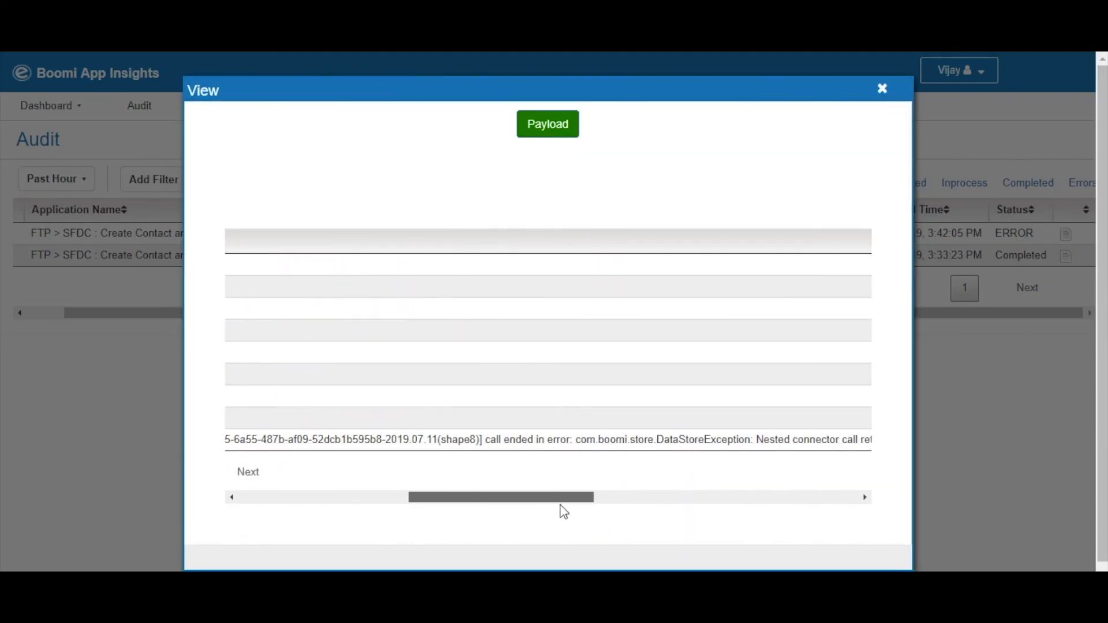